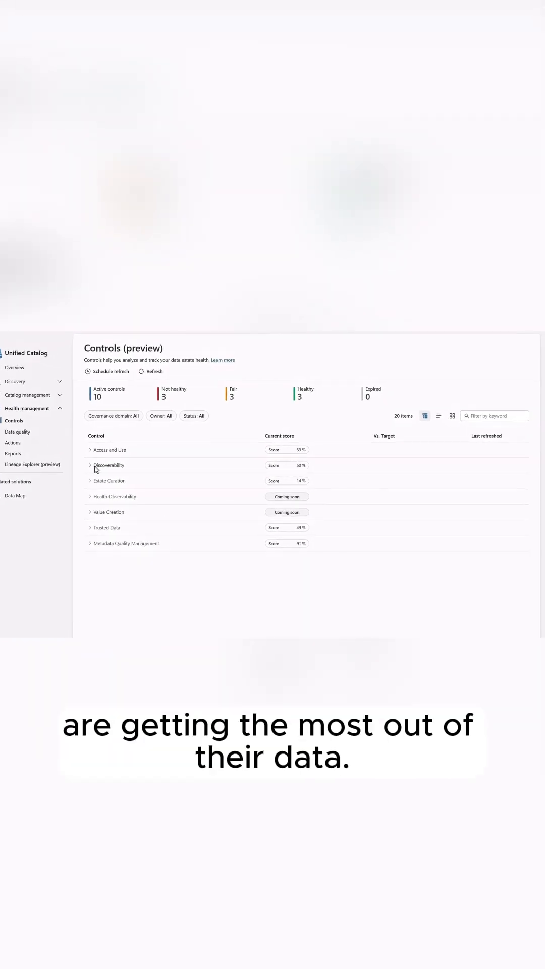
Expand the Discoverability control to show its scores, then switch to the Actions list under Health management
{"action": "left_click", "coordinate": [90, 465]}
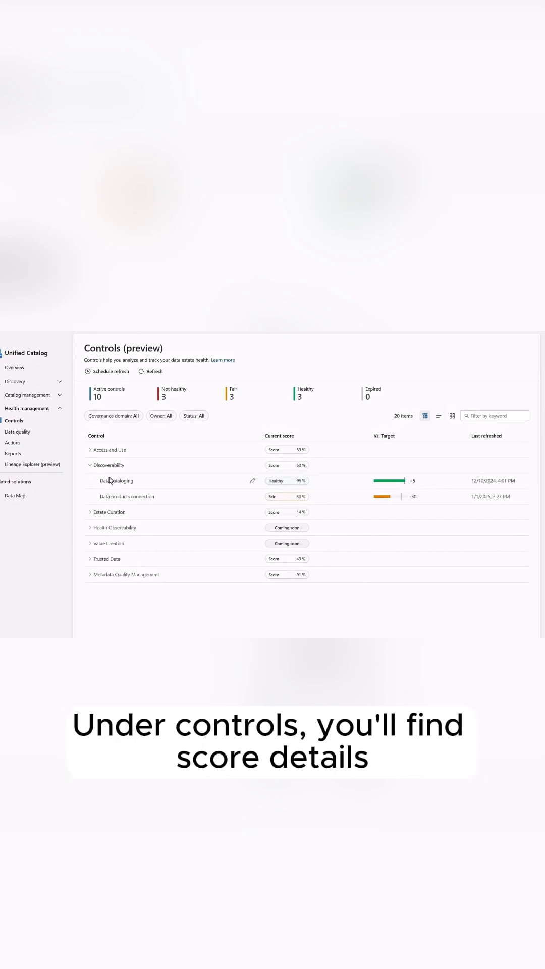
{"action": "left_click", "coordinate": [115, 480]}
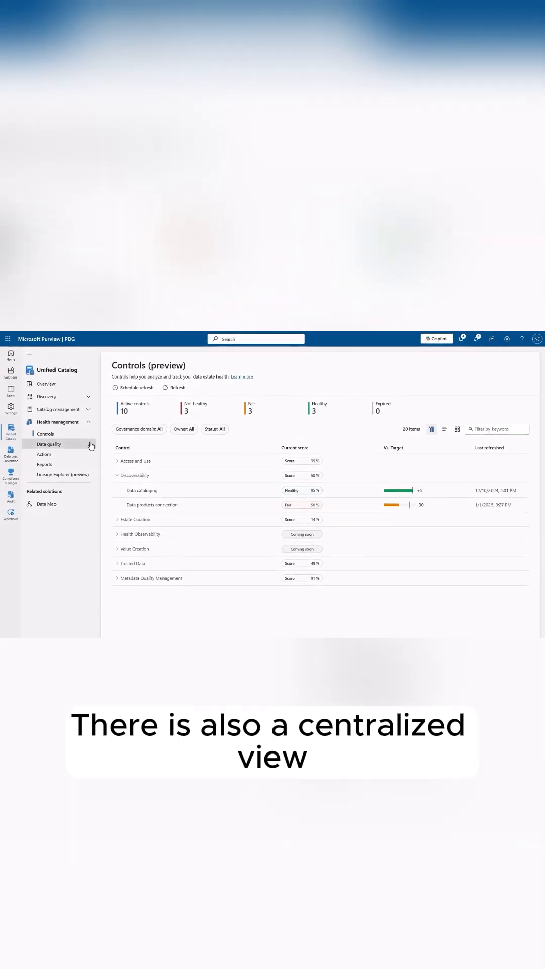
{"action": "left_click", "coordinate": [43, 453]}
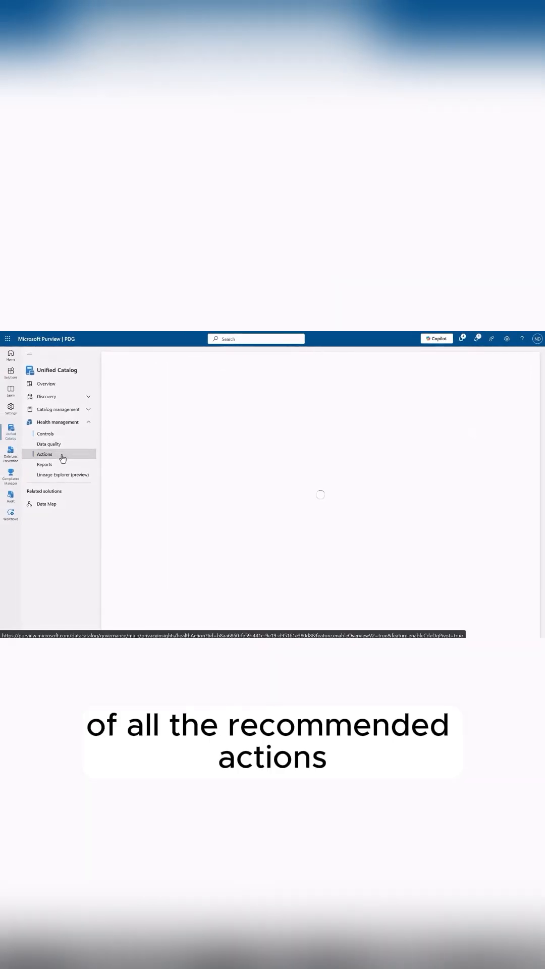
{"action": "left_click", "coordinate": [44, 453]}
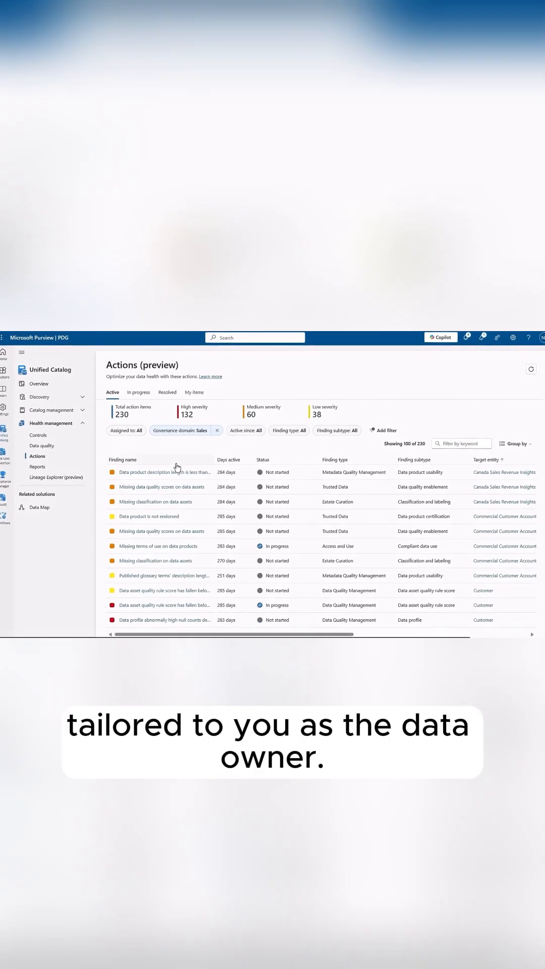